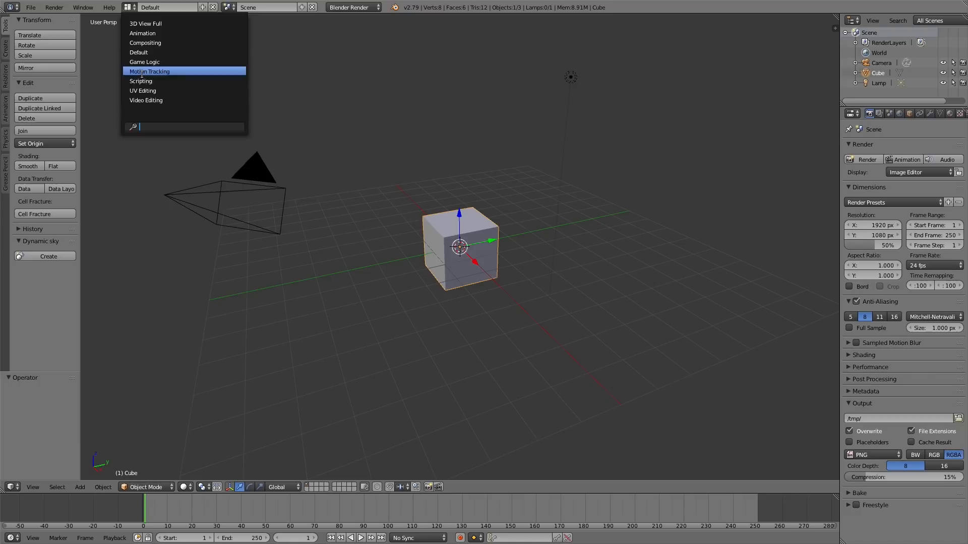
# Switch Blender to the Motion Tracking workspace to load the Parking_Garage footage.
pyautogui.click(149, 71)
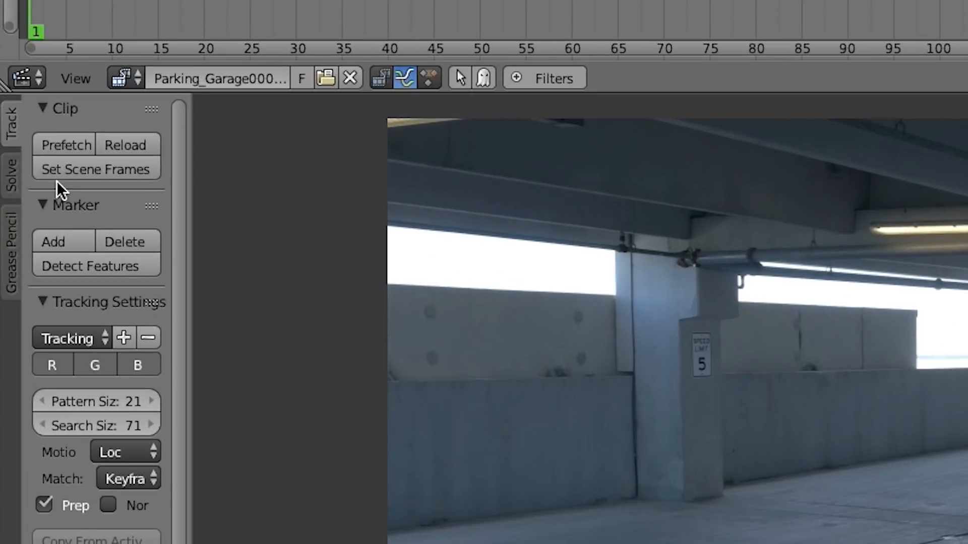
# Detect features in the garage footage, track them forward, and scrub frames to inspect the tracks.
pyautogui.click(90, 267)
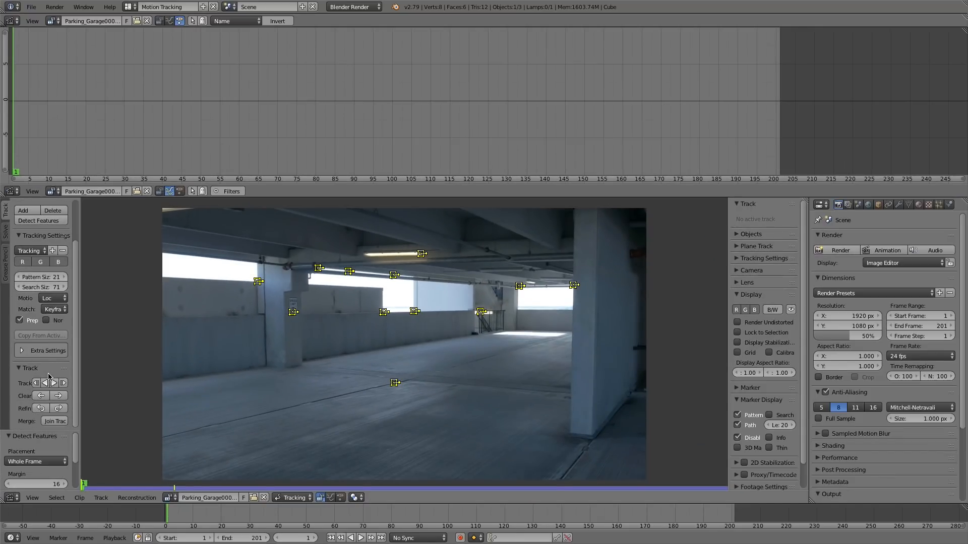
pyautogui.click(61, 382)
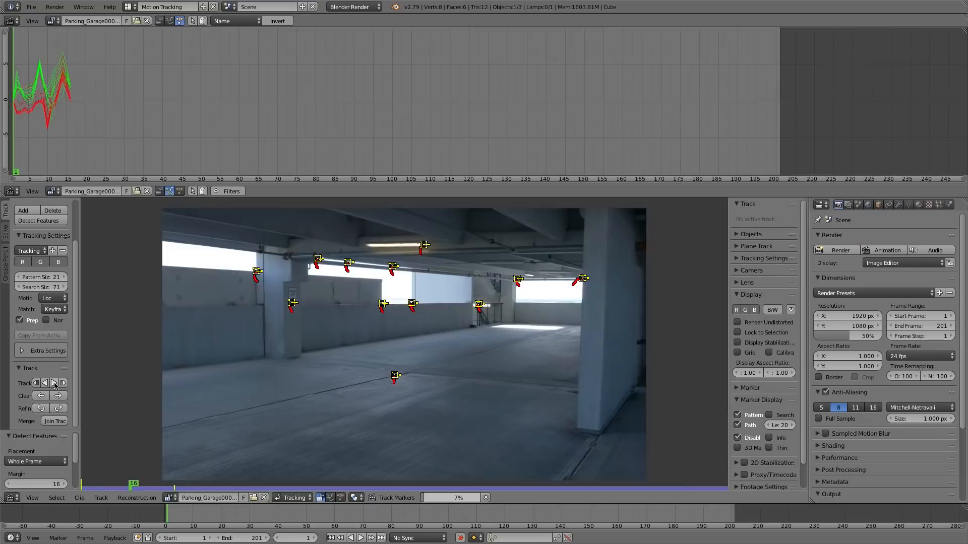
pyautogui.click(52, 383)
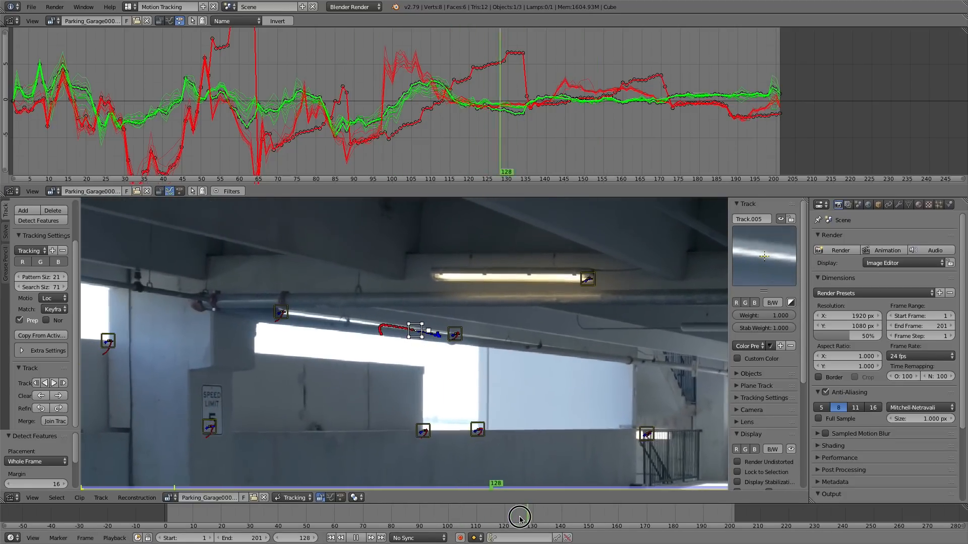
pyautogui.moveTo(518, 517); pyautogui.dragTo(457, 517)
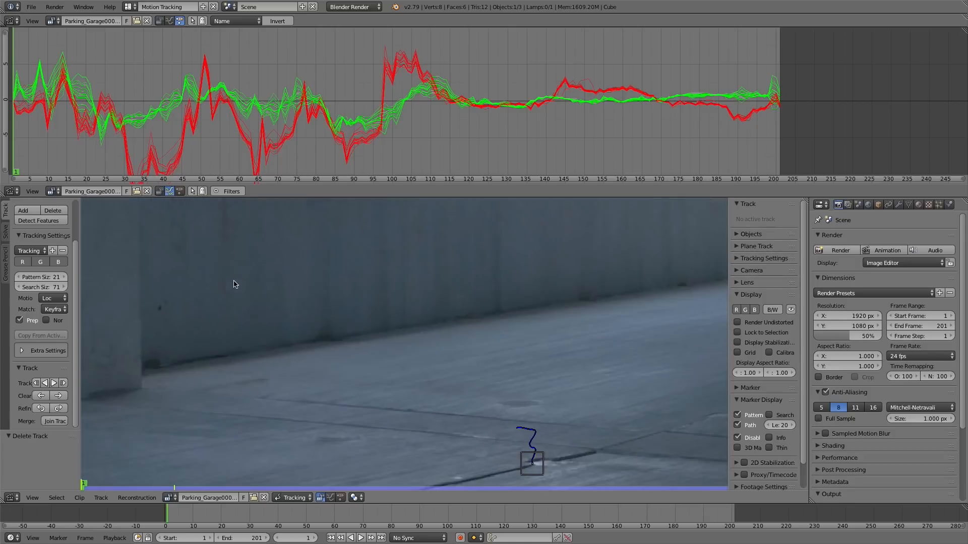
# Place and adjust a new marker on the garage wall, track it, and step through frames.
pyautogui.click(348, 325)
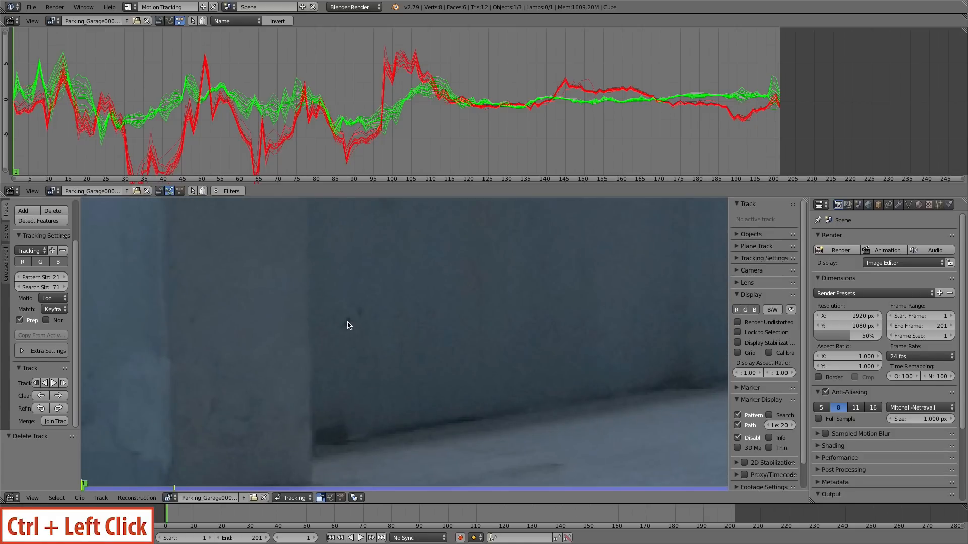
pyautogui.click(349, 322)
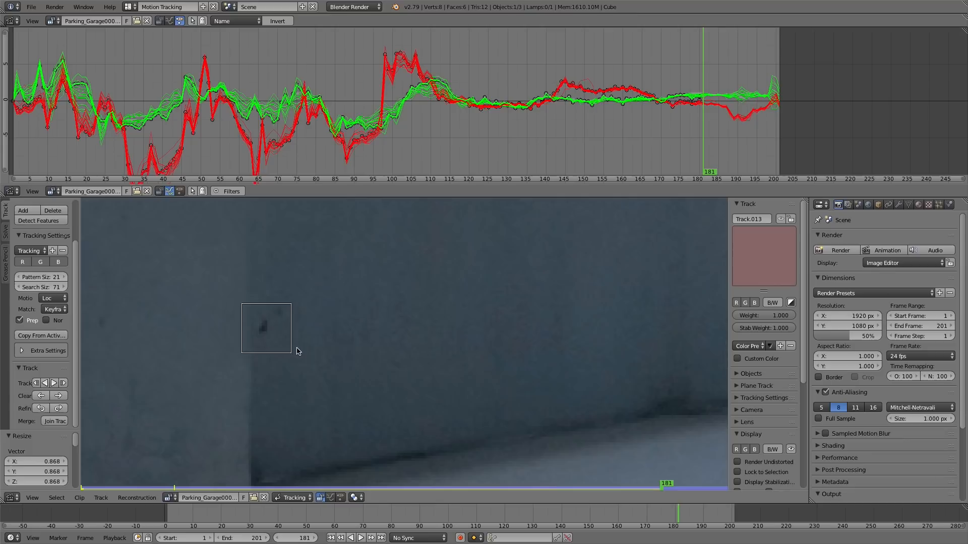
pyautogui.moveTo(266, 329); pyautogui.dragTo(284, 355)
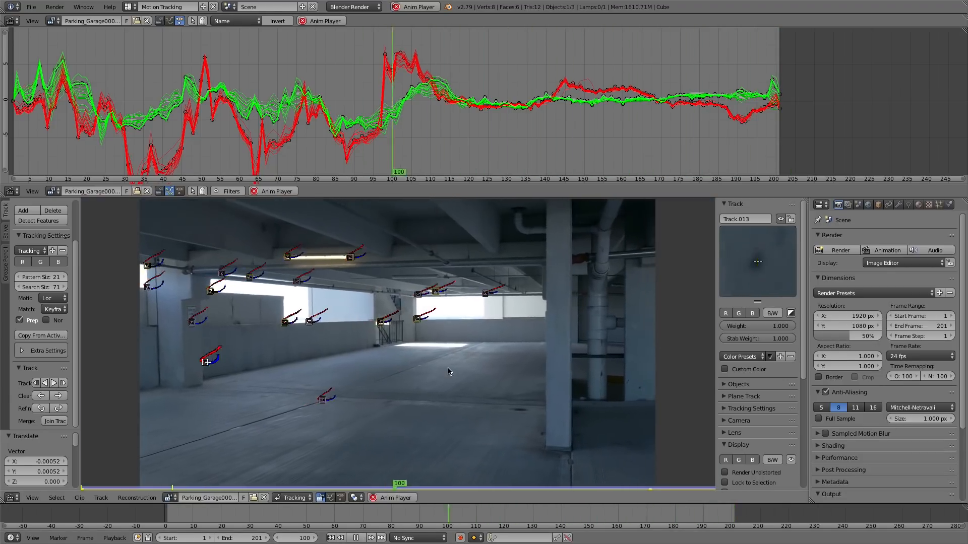
pyautogui.click(356, 538)
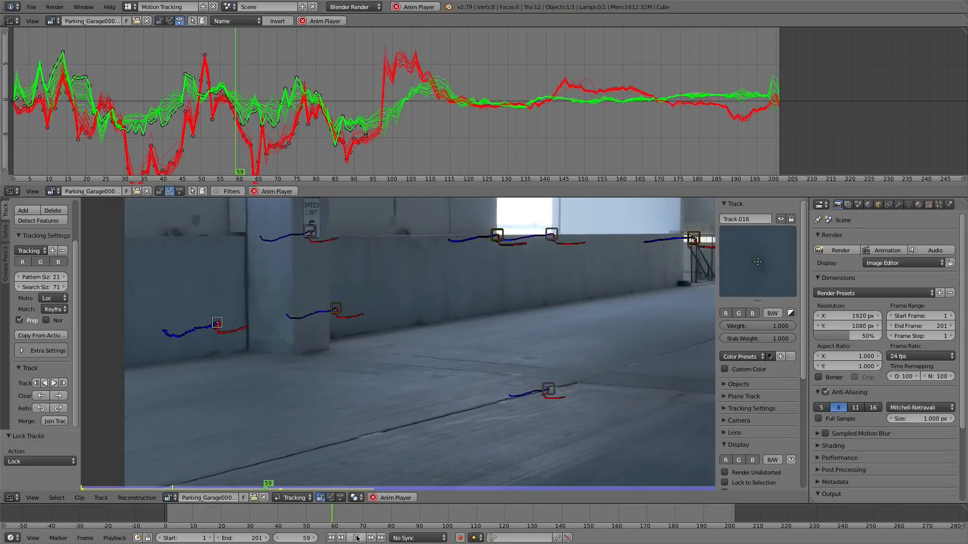
pyautogui.click(349, 537)
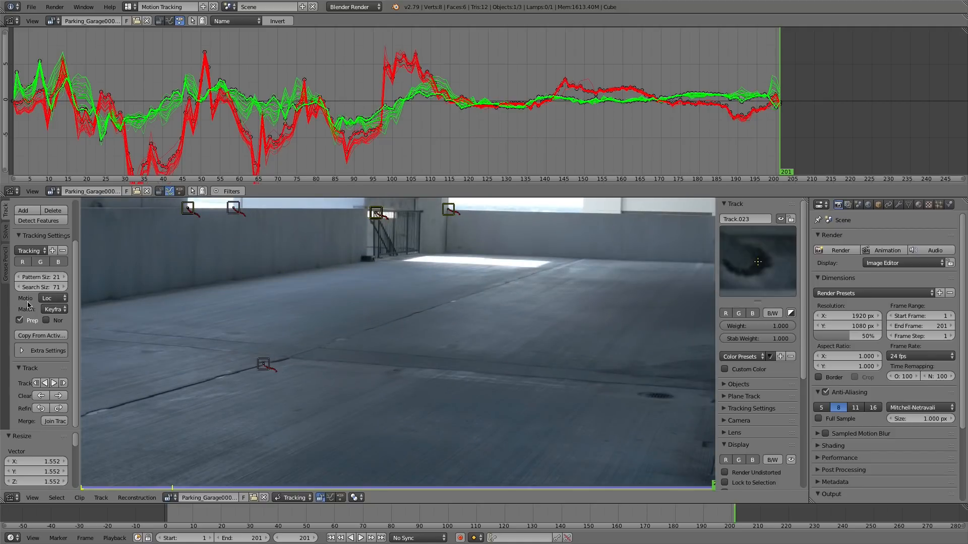
# Set the motion model to Affine, track the added markers, and solve camera motion.
pyautogui.click(47, 298)
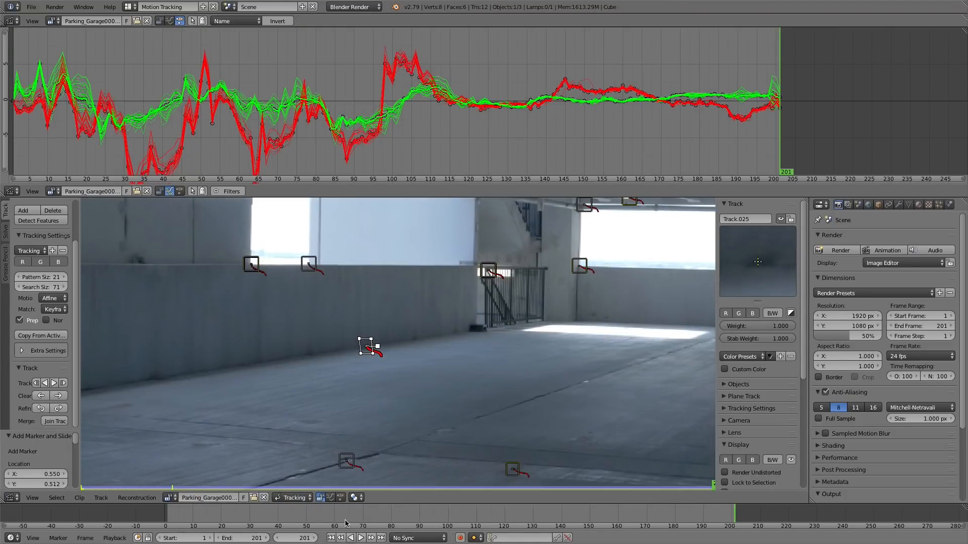
pyautogui.click(361, 538)
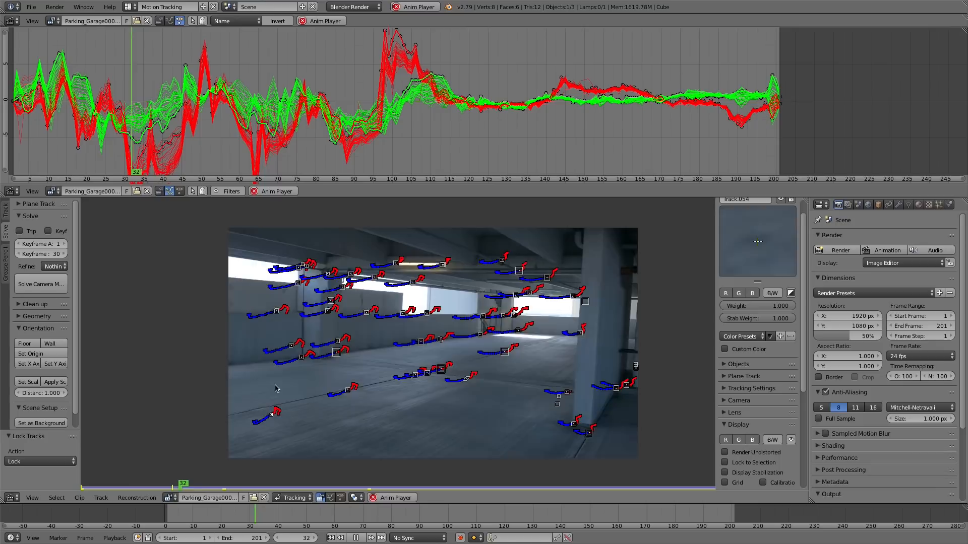
pyautogui.click(333, 484)
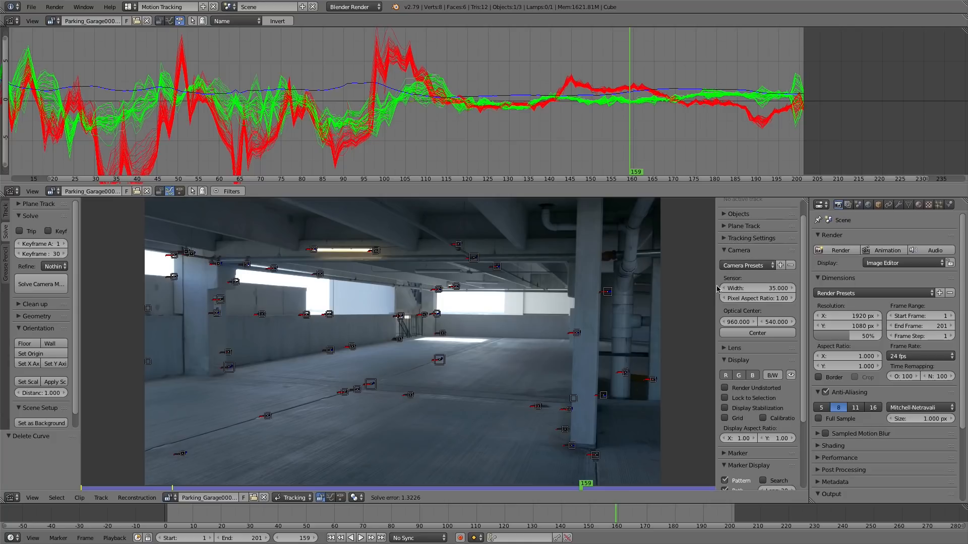
# Apply the G7 camera preset with a 17.5 sensor width.
pyautogui.click(747, 264)
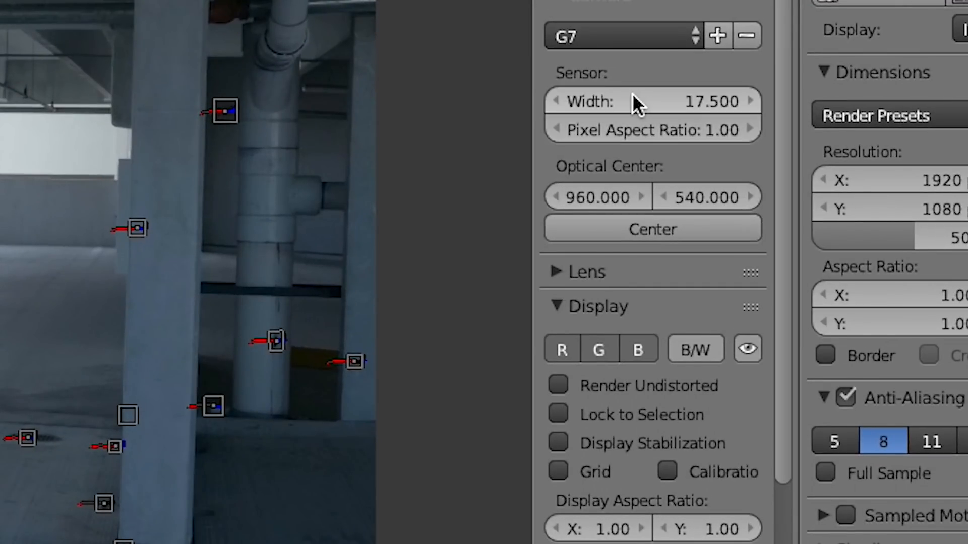
pyautogui.click(586, 272)
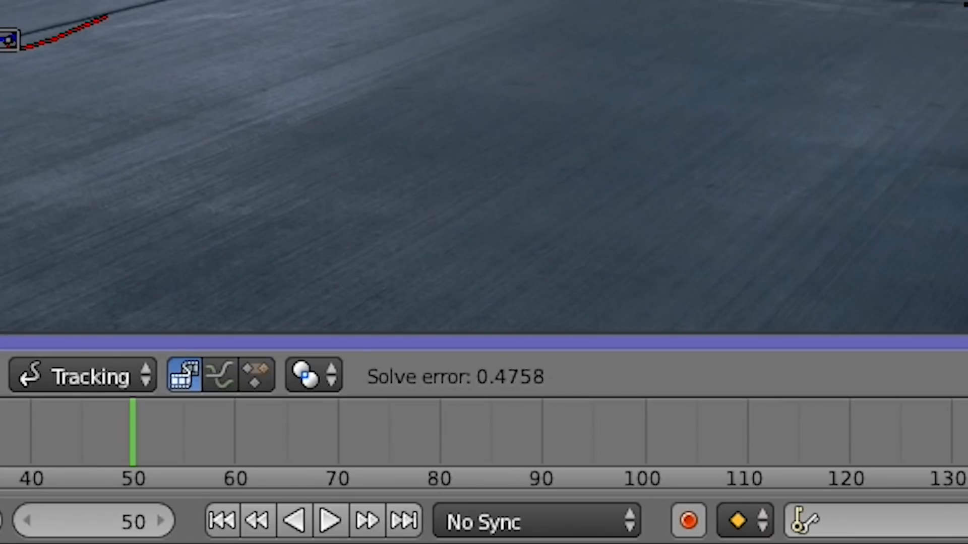
pyautogui.moveTo(534, 401)
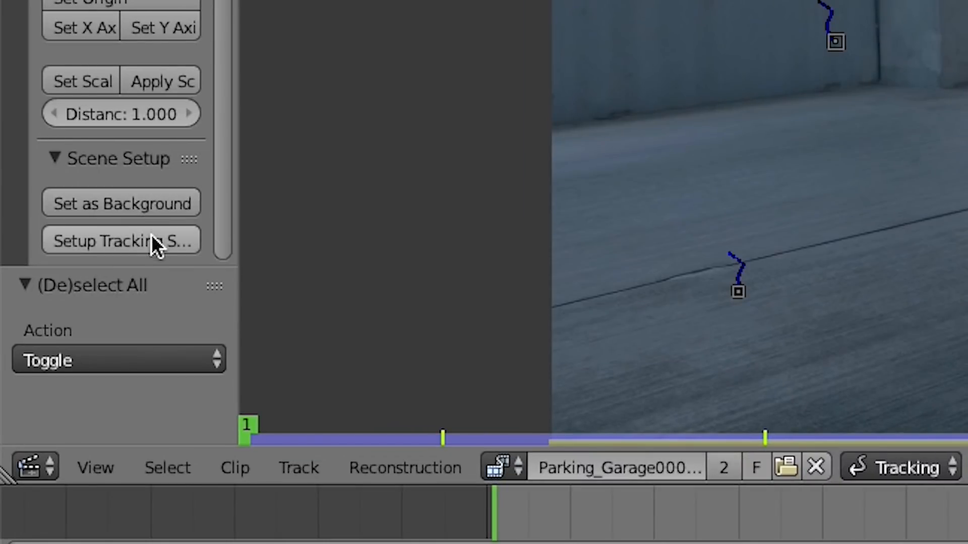
# Set up the tracking scene, align the floor to ground tracks, and set the scale.
pyautogui.click(121, 241)
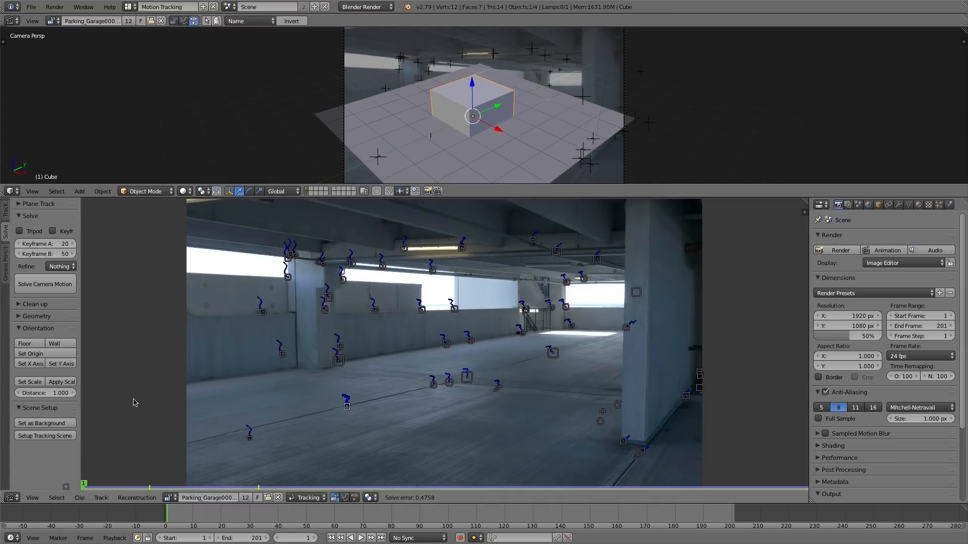
pyautogui.click(30, 353)
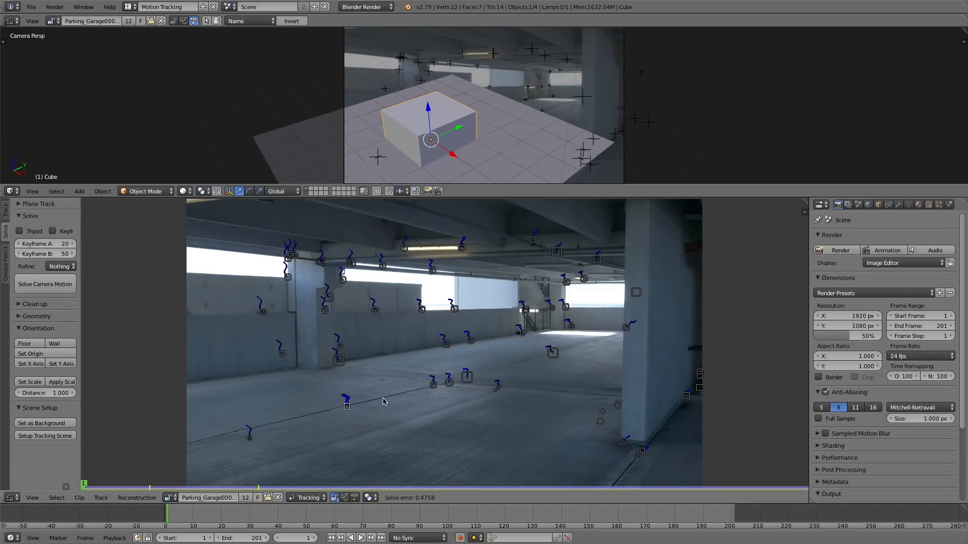
pyautogui.click(249, 434)
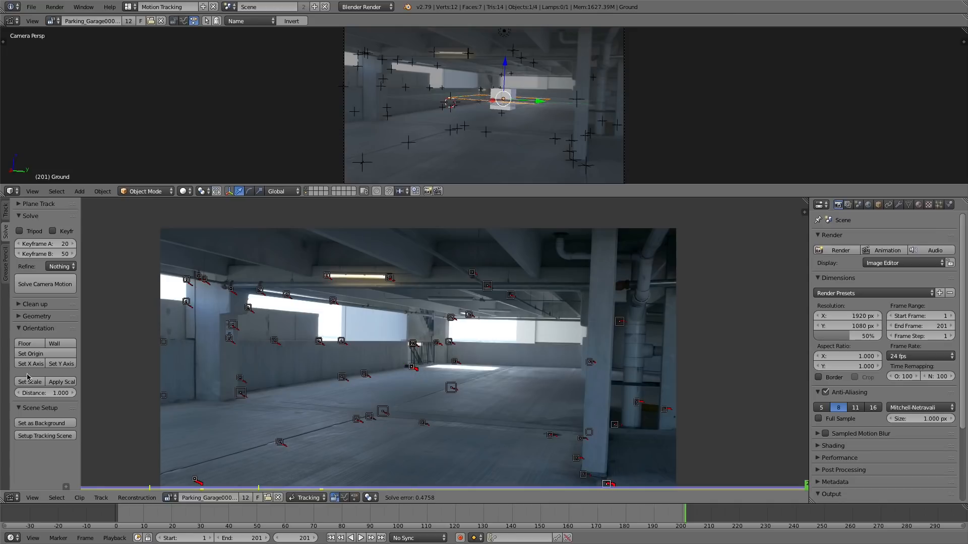
pyautogui.click(30, 354)
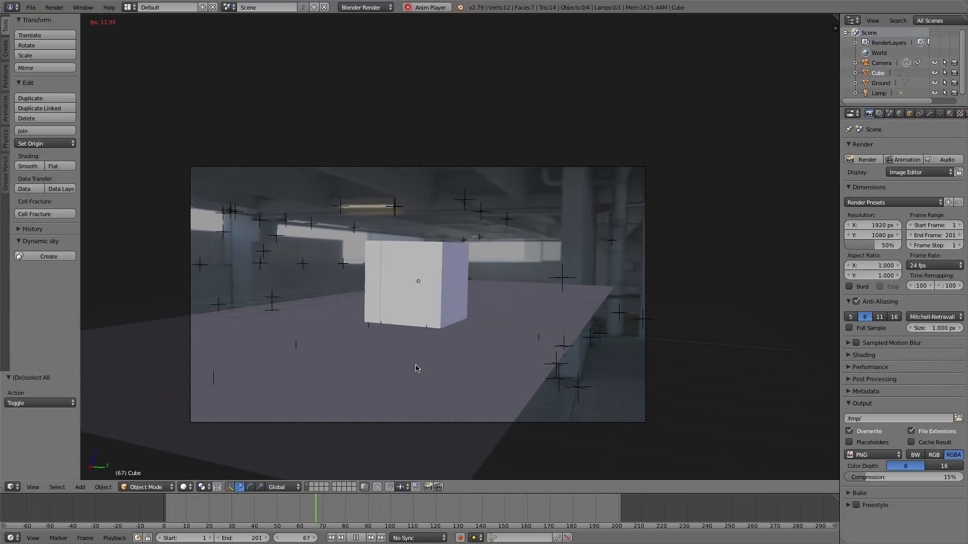
# Check the Compositing workspace nodes, then return to the Default workspace.
pyautogui.click(363, 6)
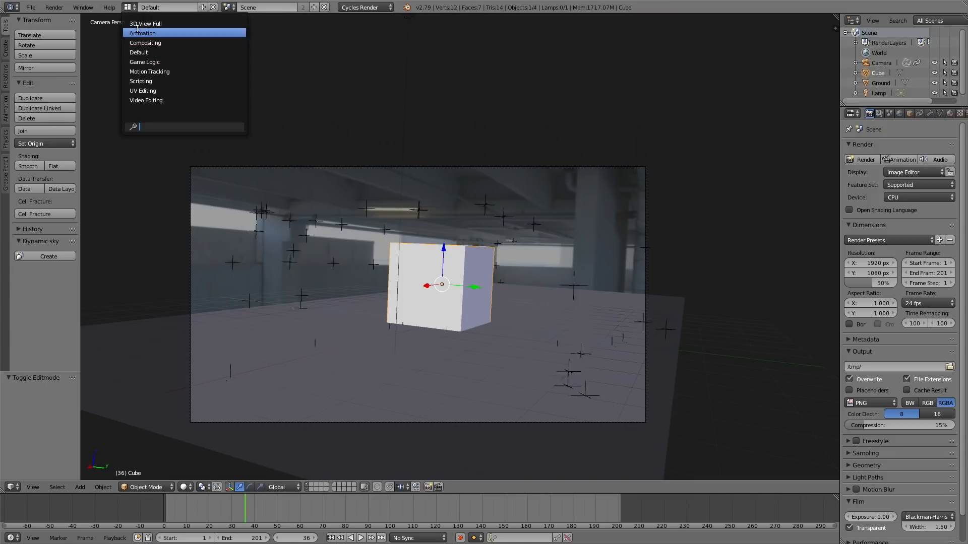
pyautogui.click(145, 43)
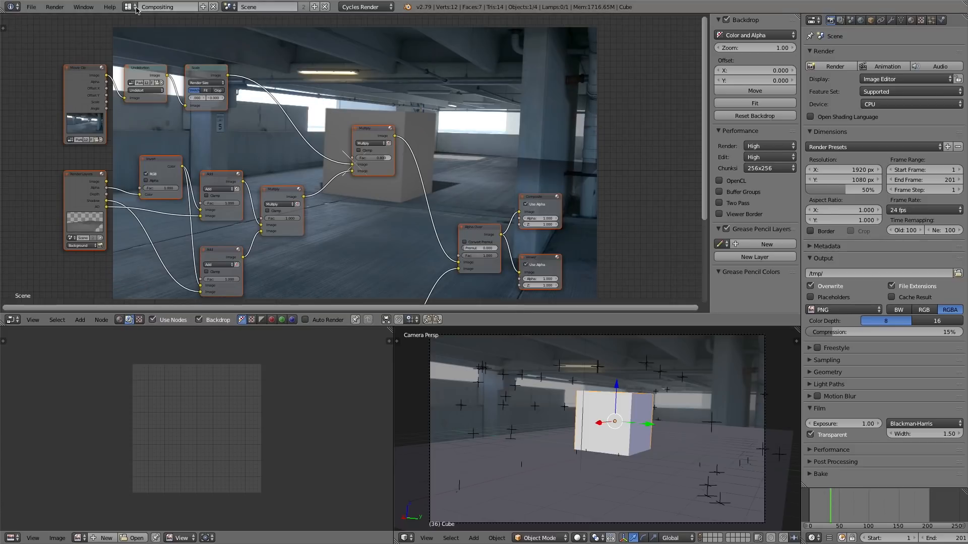
pyautogui.click(167, 7)
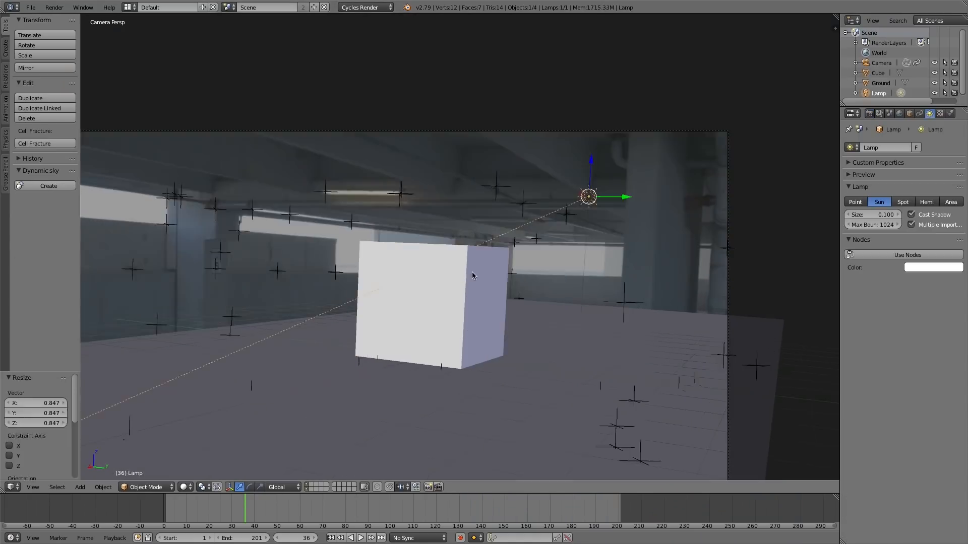
# Render the frame with F12 and view the composited CAMERA TRACKING result.
pyautogui.press('F12')
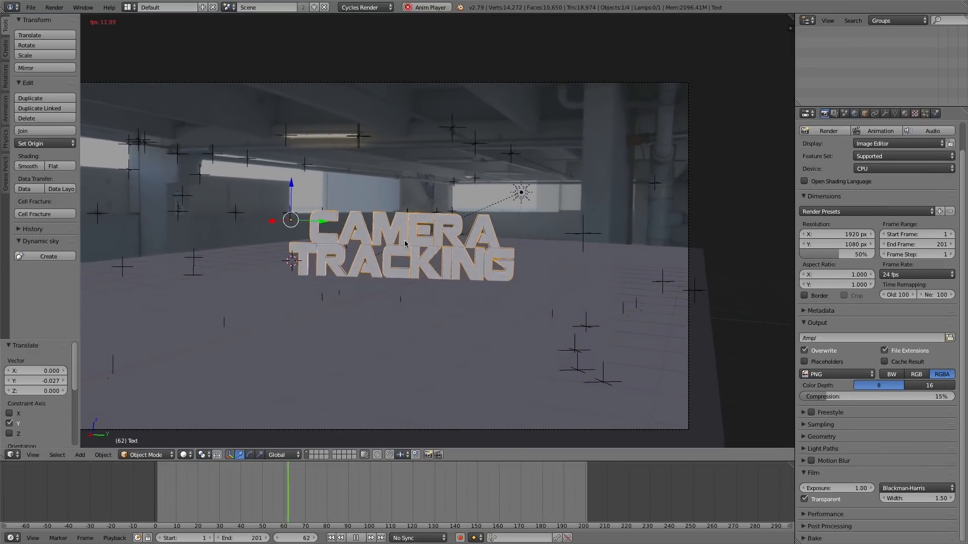
pyautogui.click(167, 7)
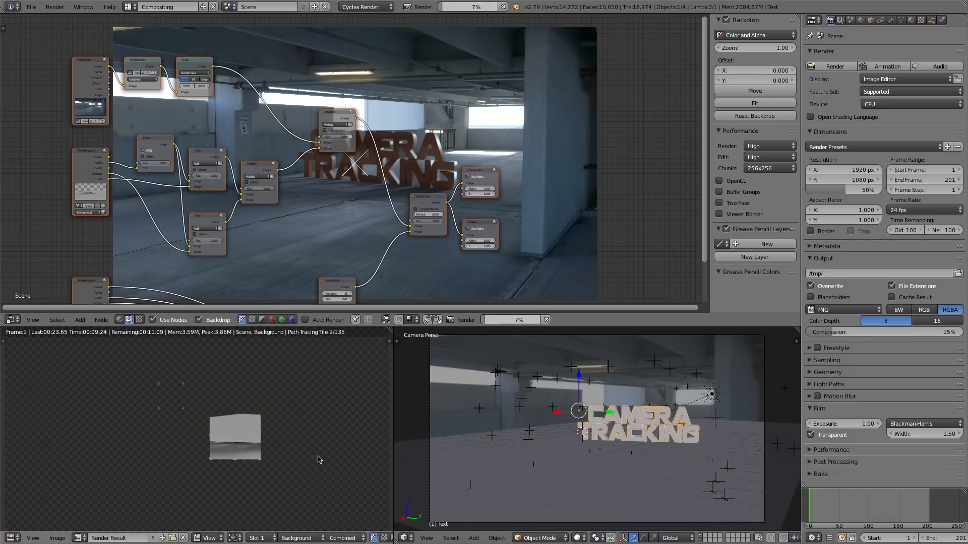
pyautogui.click(167, 6)
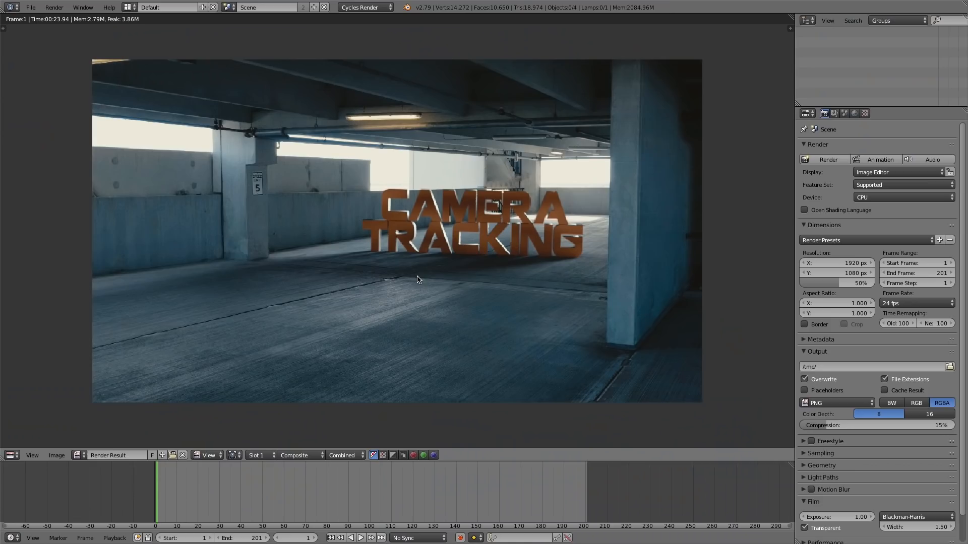